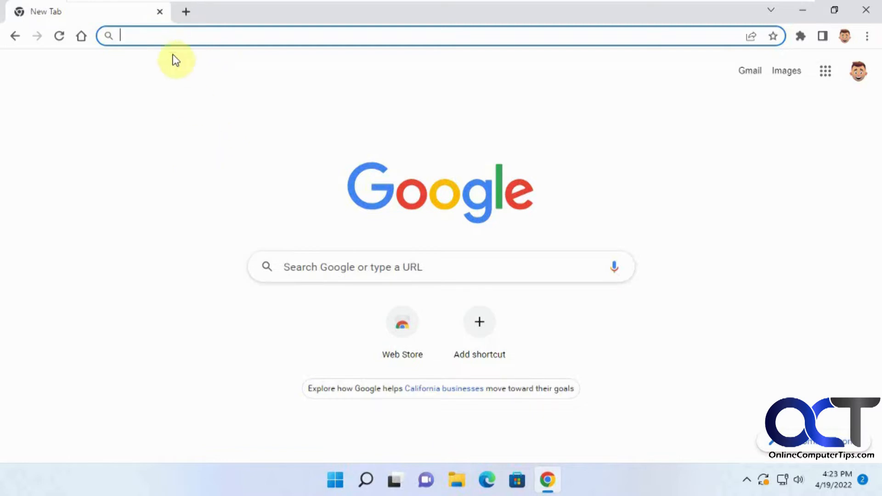
Step: Run a Google search for 'best selling pickup truck' from the address bar, then go back to the New Tab page
{"action": "type", "text": "bes"}
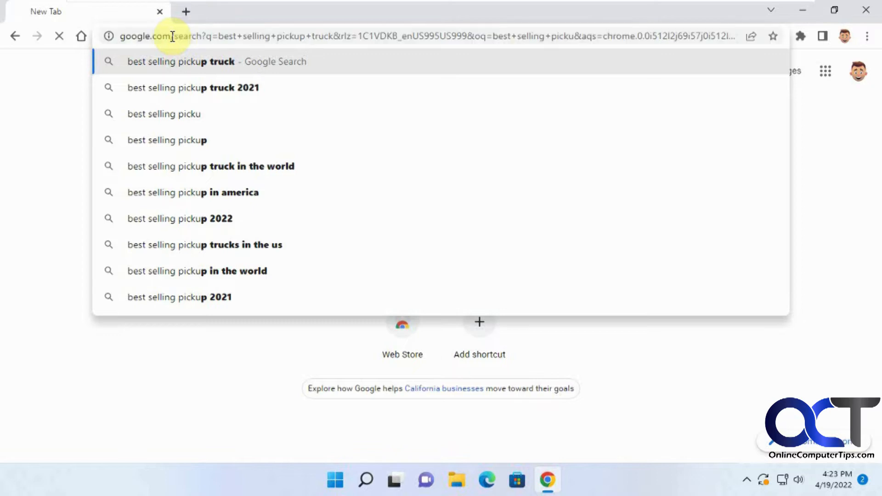
{"action": "left_click", "coordinate": [182, 61]}
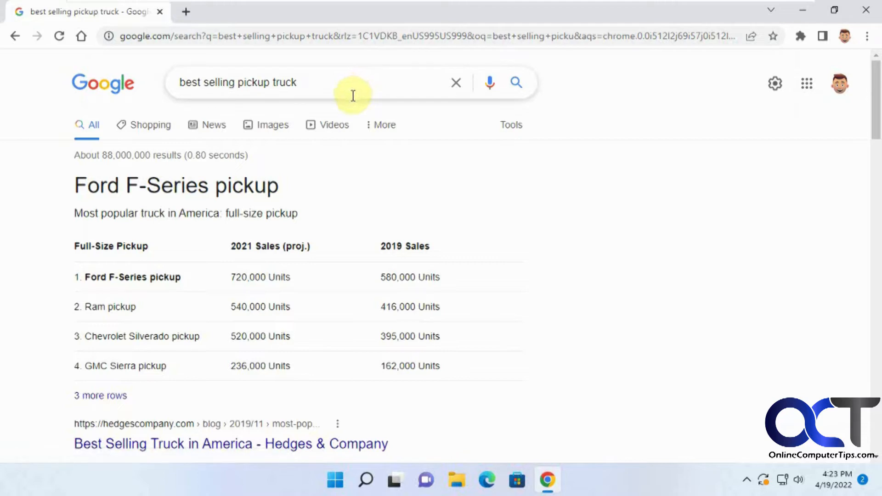
{"action": "left_click", "coordinate": [82, 36]}
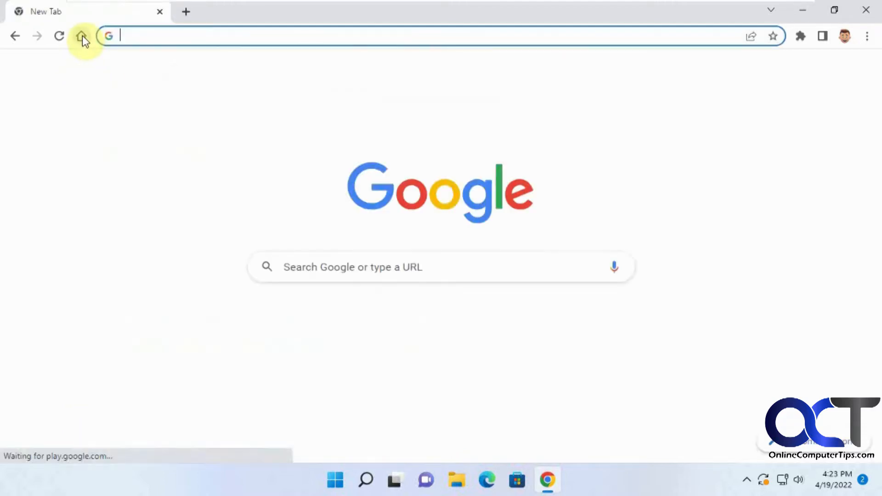
Step: Enter 'be' in the address bar to see history autocomplete suggestions, then bring up the three-dot menu
{"action": "left_click", "coordinate": [82, 36]}
{"action": "type", "text": "b"}
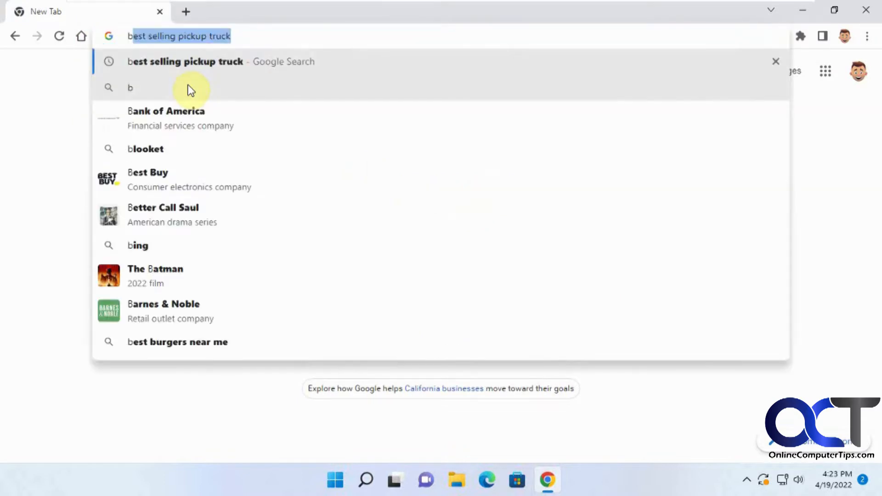
{"action": "type", "text": "e"}
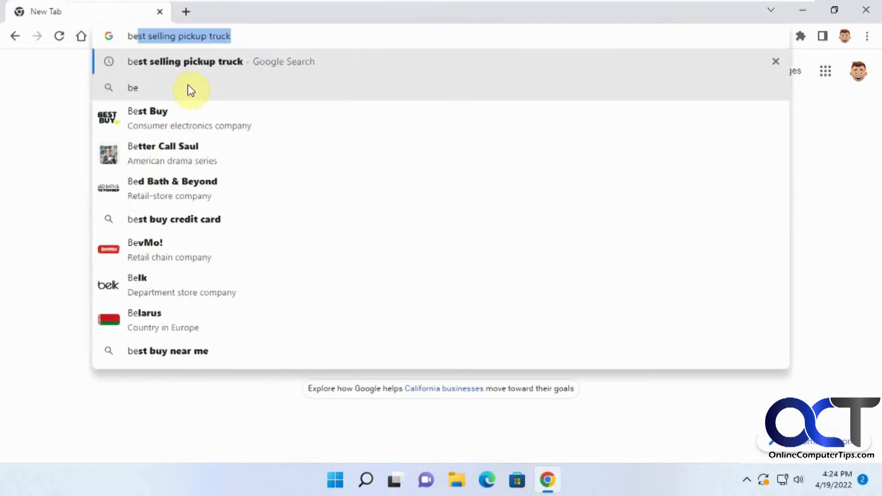
{"action": "mouse_move", "coordinate": [175, 220]}
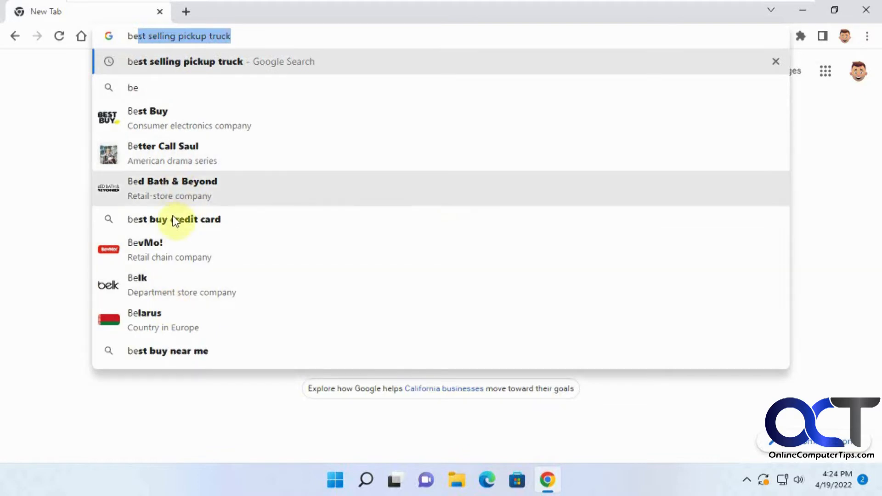
{"action": "mouse_move", "coordinate": [513, 280]}
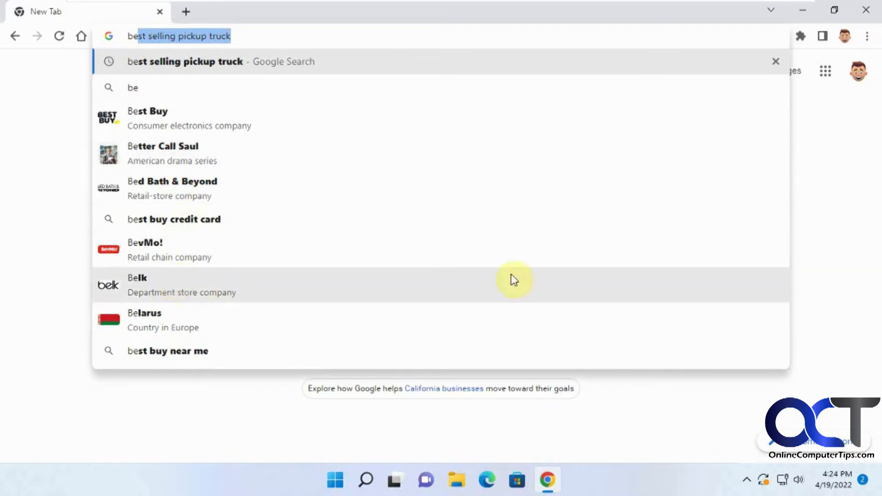
{"action": "left_click", "coordinate": [866, 35]}
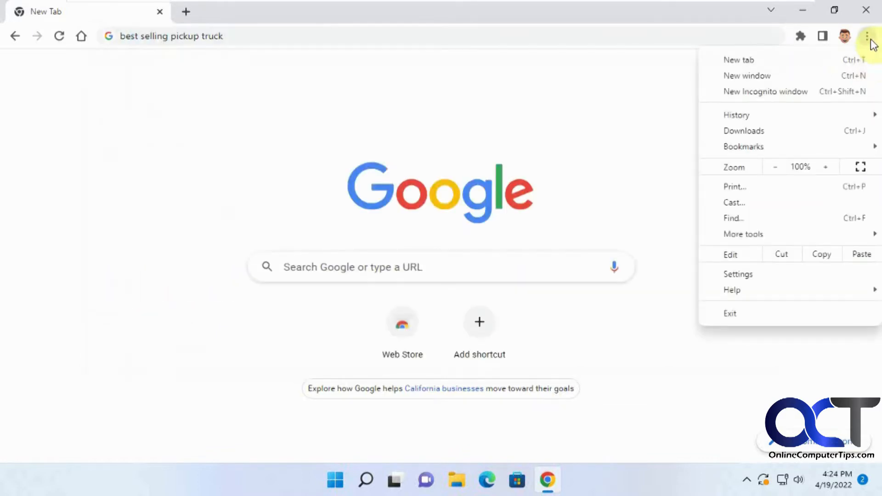
Step: In Settings > Sync and Google services, turn off Autocomplete searches and URLs
{"action": "left_click", "coordinate": [738, 274]}
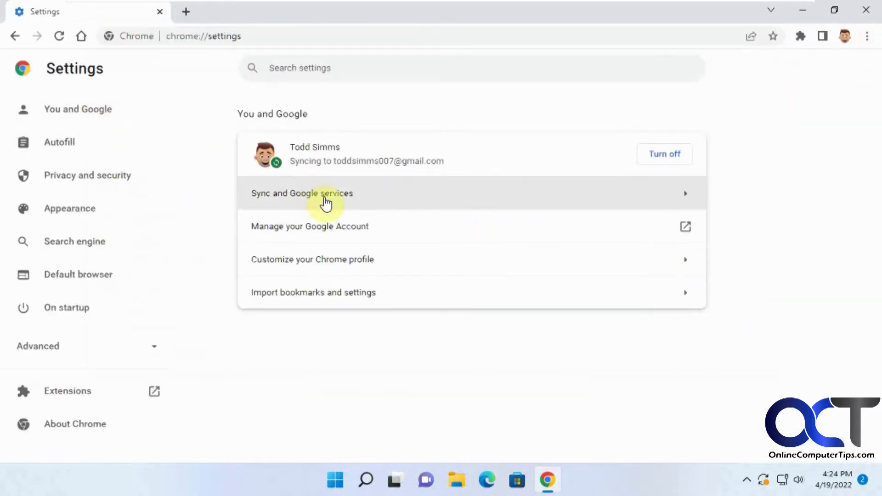
{"action": "left_click", "coordinate": [303, 193]}
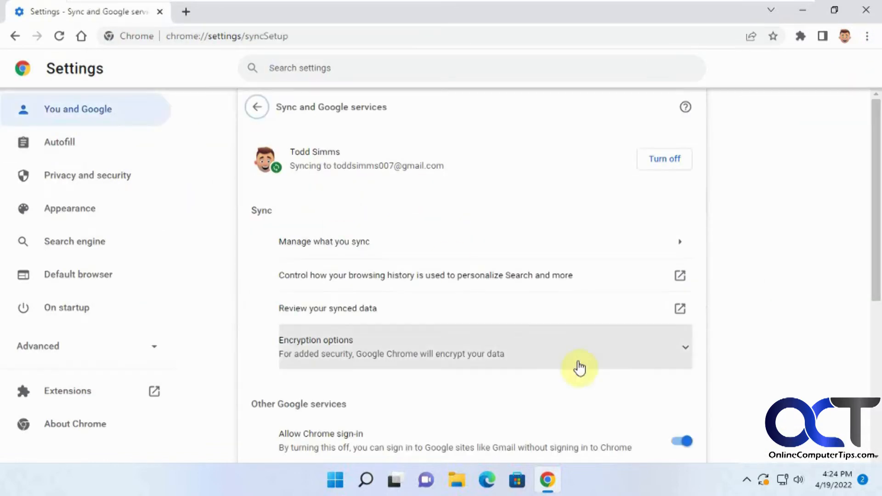
{"action": "scroll", "scroll_direction": "down", "scroll_amount": 3}
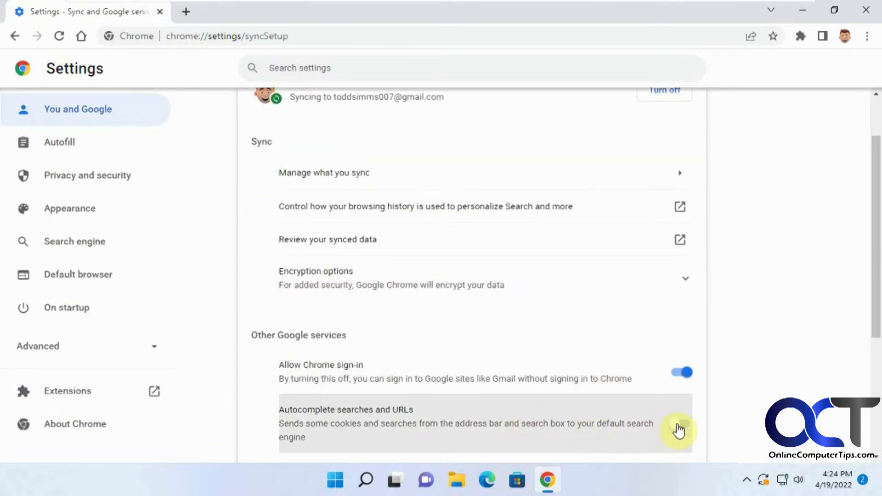
{"action": "left_click", "coordinate": [186, 11]}
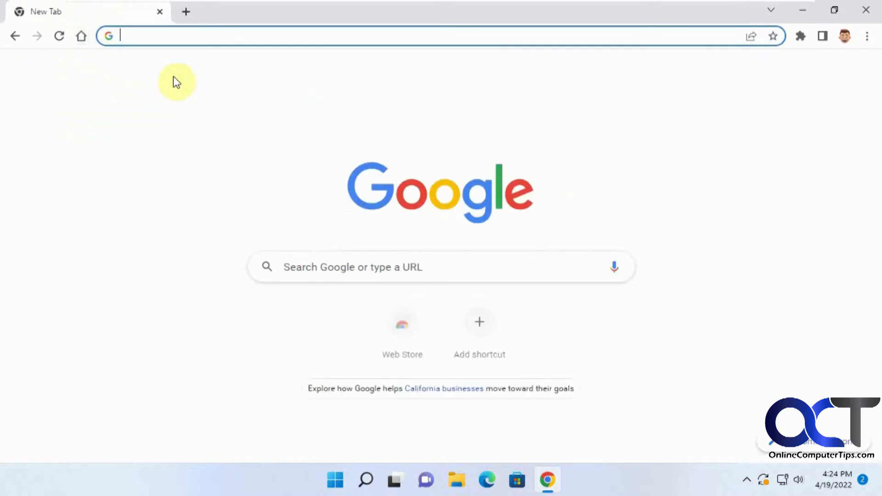
Step: Enter 'microsoft win' in the address bar and the Google search box to compare suggestions with autocomplete off
{"action": "type", "text": "best selling pickup truck"}
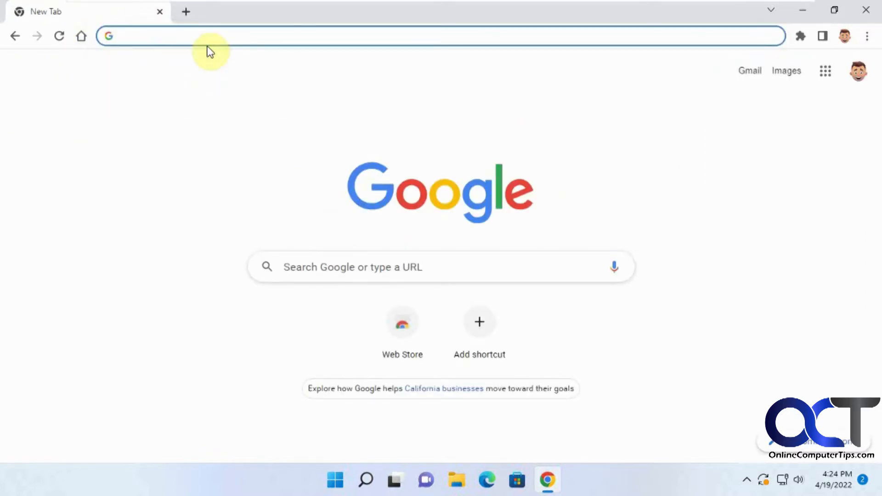
{"action": "type", "text": "microsoft win"}
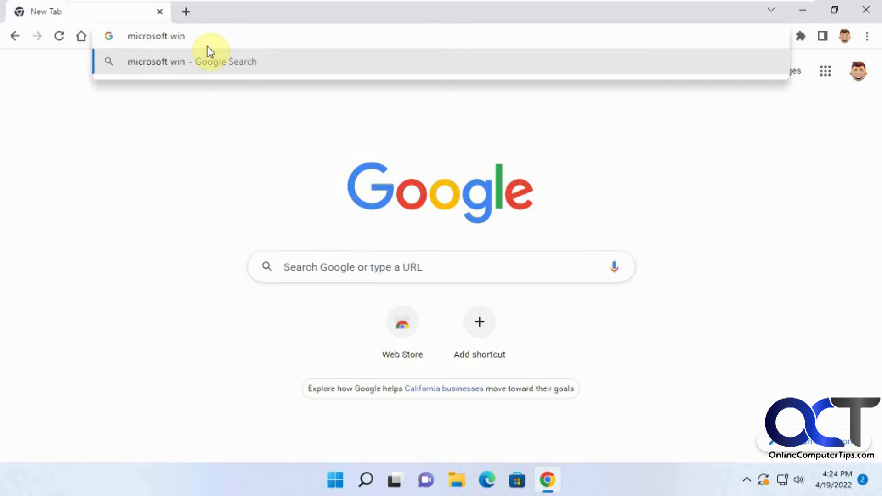
{"action": "left_click", "coordinate": [326, 267]}
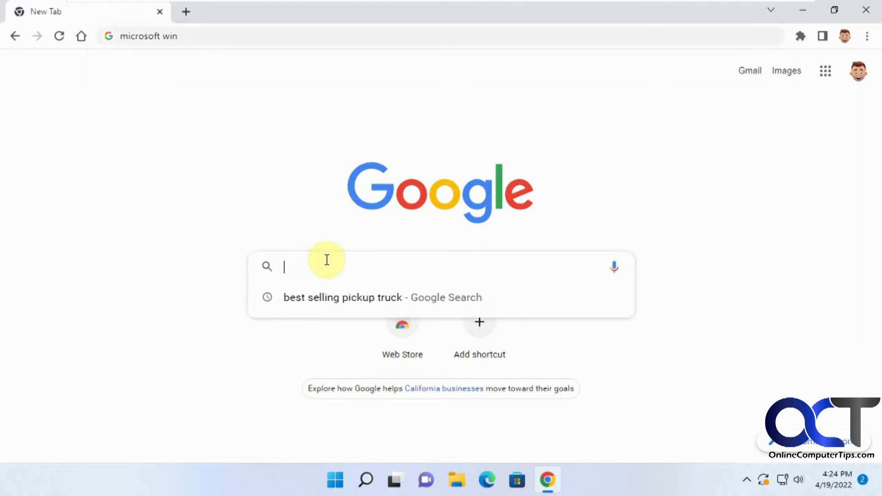
{"action": "type", "text": "micro"}
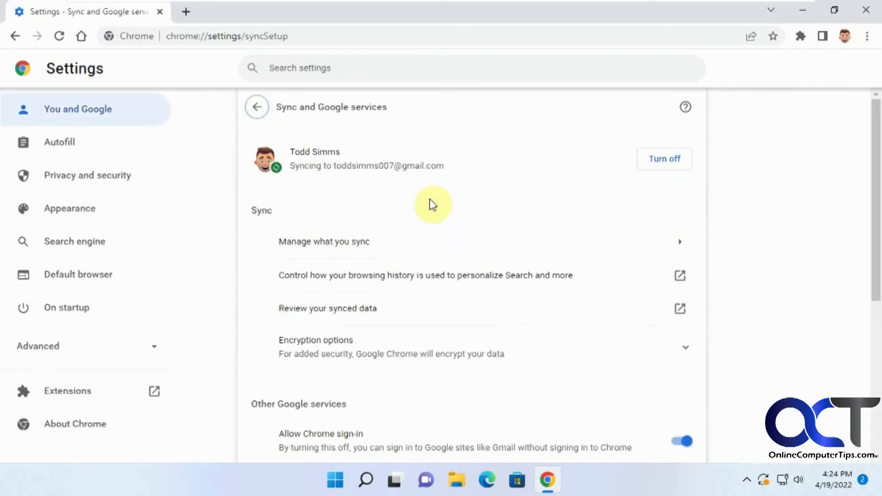
Step: In Sync and Google services, turn Autocomplete searches and URLs back on
{"action": "scroll", "scroll_direction": "down", "scroll_amount": 3}
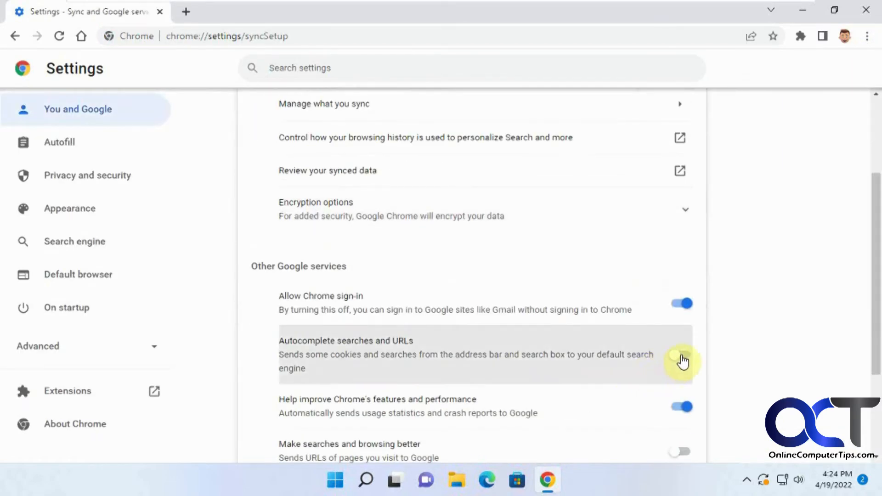
{"action": "left_click", "coordinate": [186, 11]}
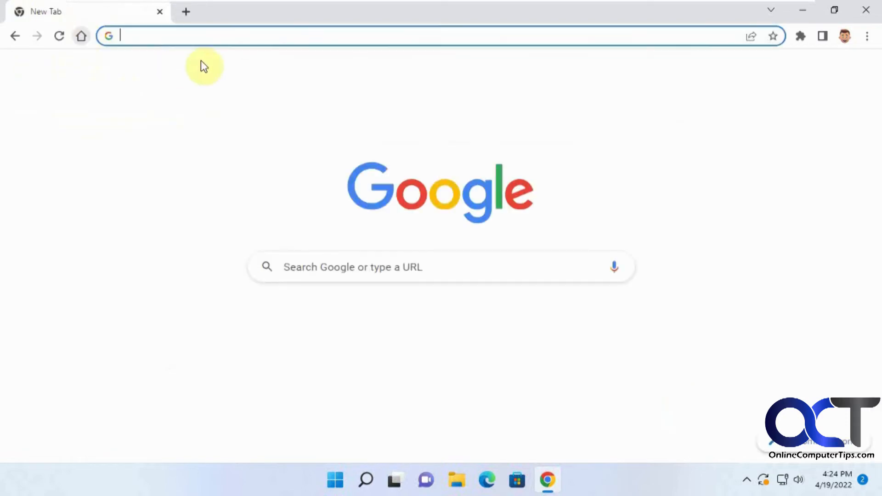
Step: Enter 'microsoft windows' in the address bar to see full suggestions again, then in the Google search box
{"action": "type", "text": "micr"}
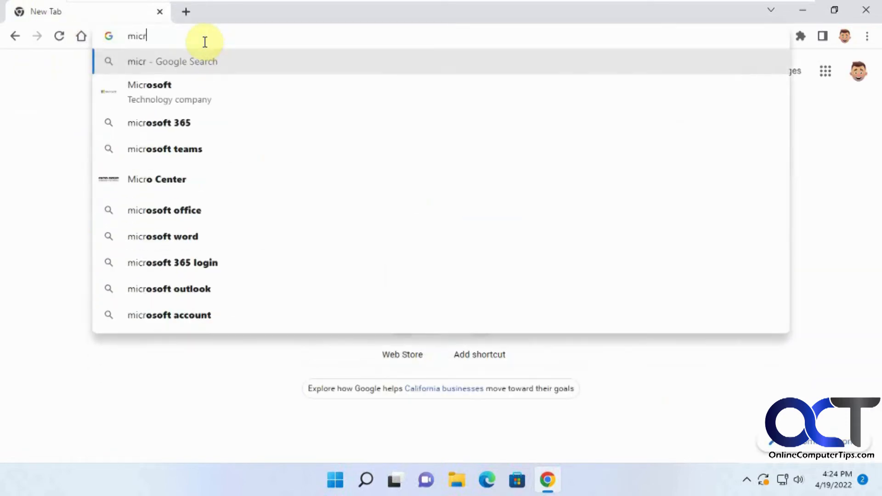
{"action": "type", "text": "osoft windows"}
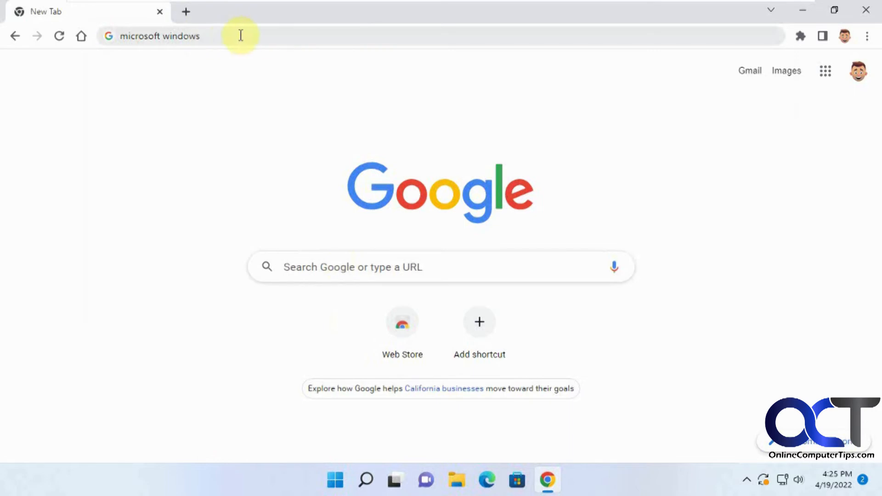
{"action": "left_click", "coordinate": [353, 268]}
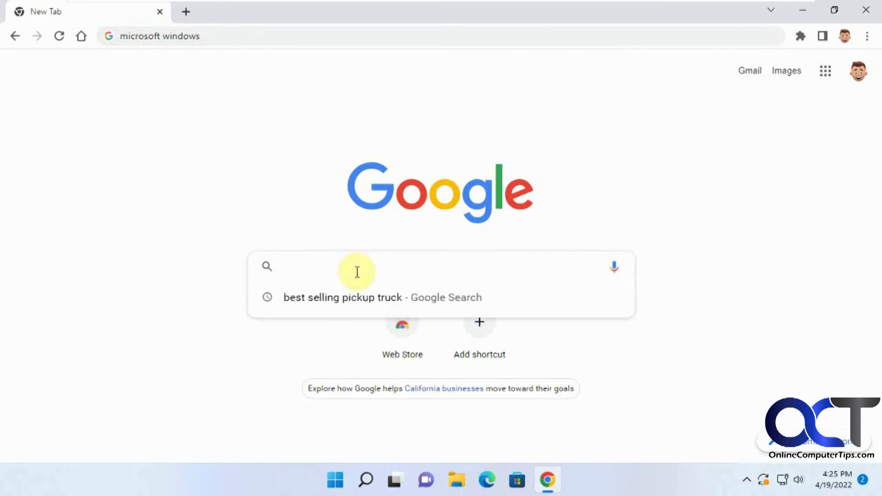
{"action": "type", "text": "microsoft windows"}
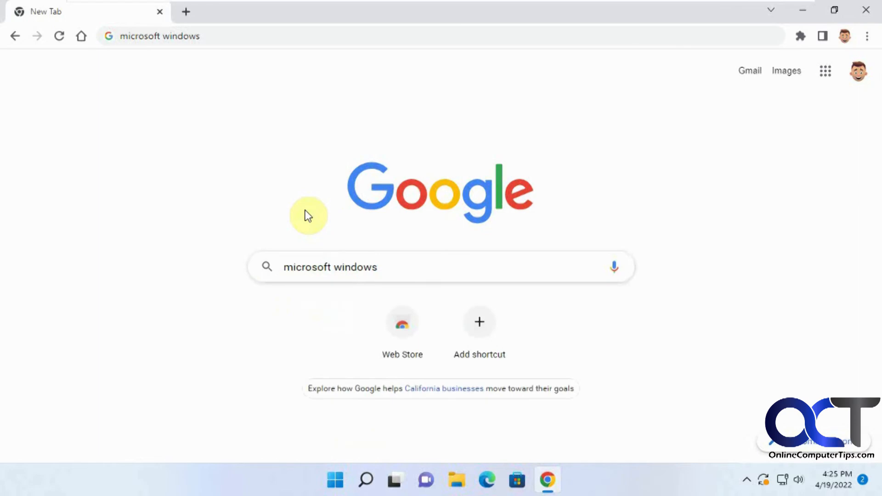
{"action": "mouse_move", "coordinate": [229, 36]}
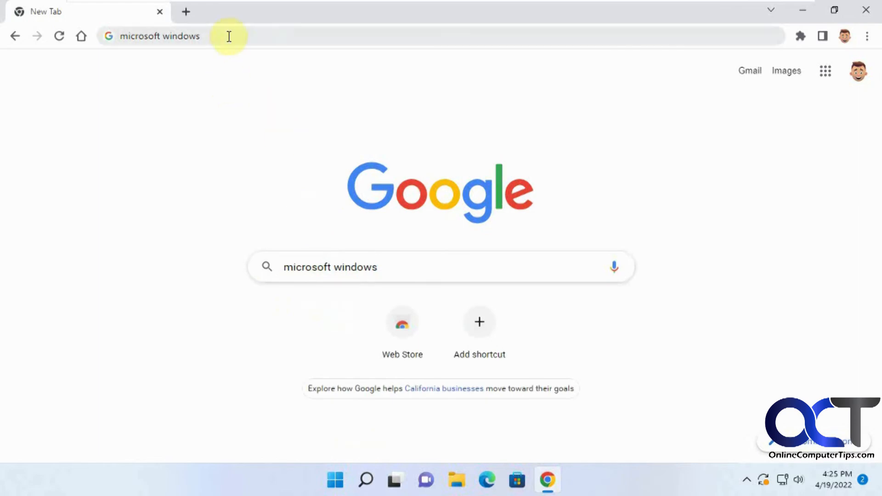
{"action": "mouse_move", "coordinate": [872, 48]}
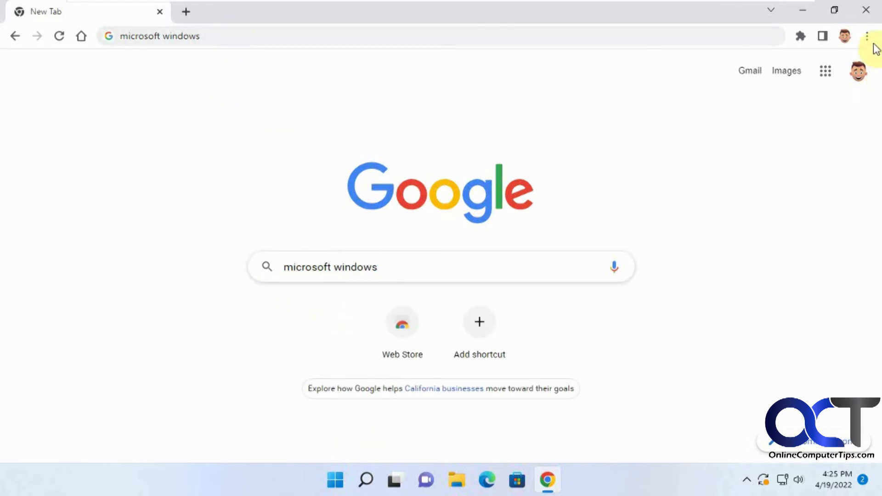
Step: Reopen Settings > Sync and Google services to check the Autocomplete searches and URLs toggle
{"action": "left_click", "coordinate": [867, 36]}
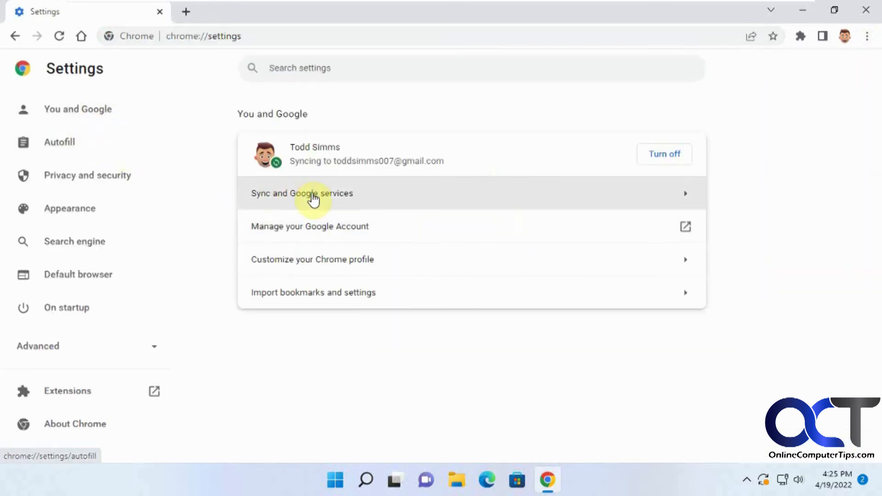
{"action": "left_click", "coordinate": [302, 193]}
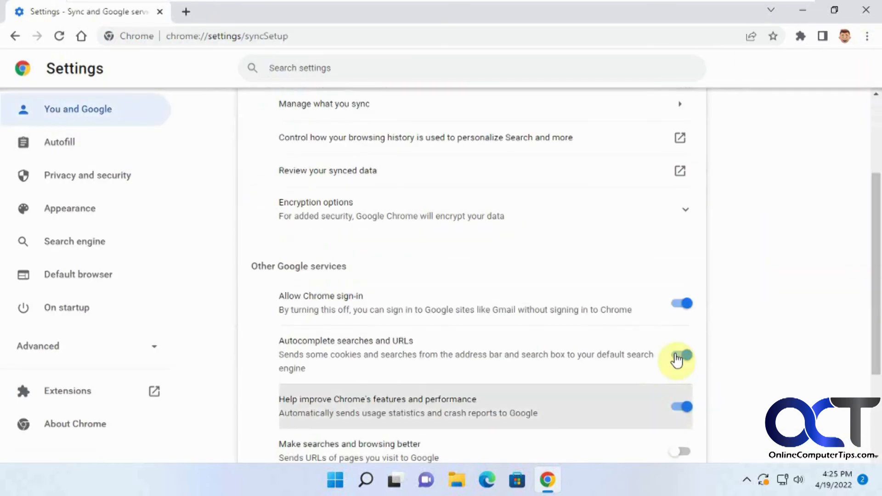